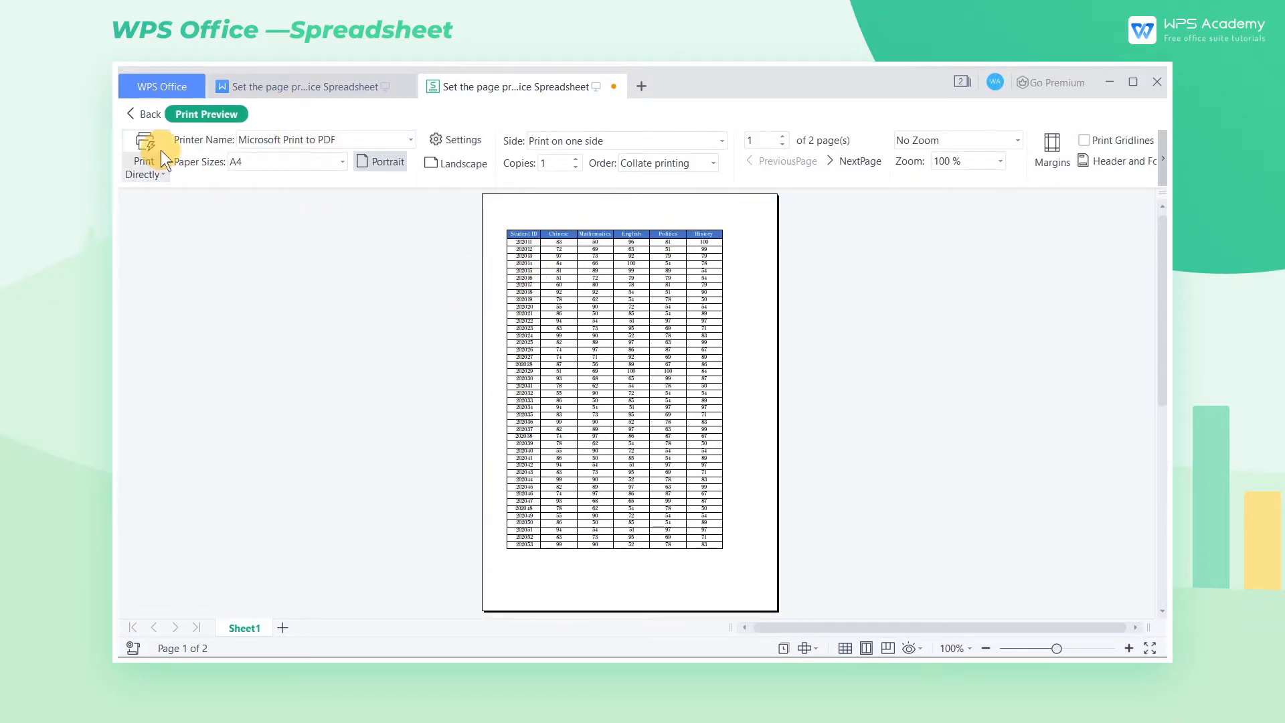
Return from the two-page print preview to the score worksheet
left_click(143, 114)
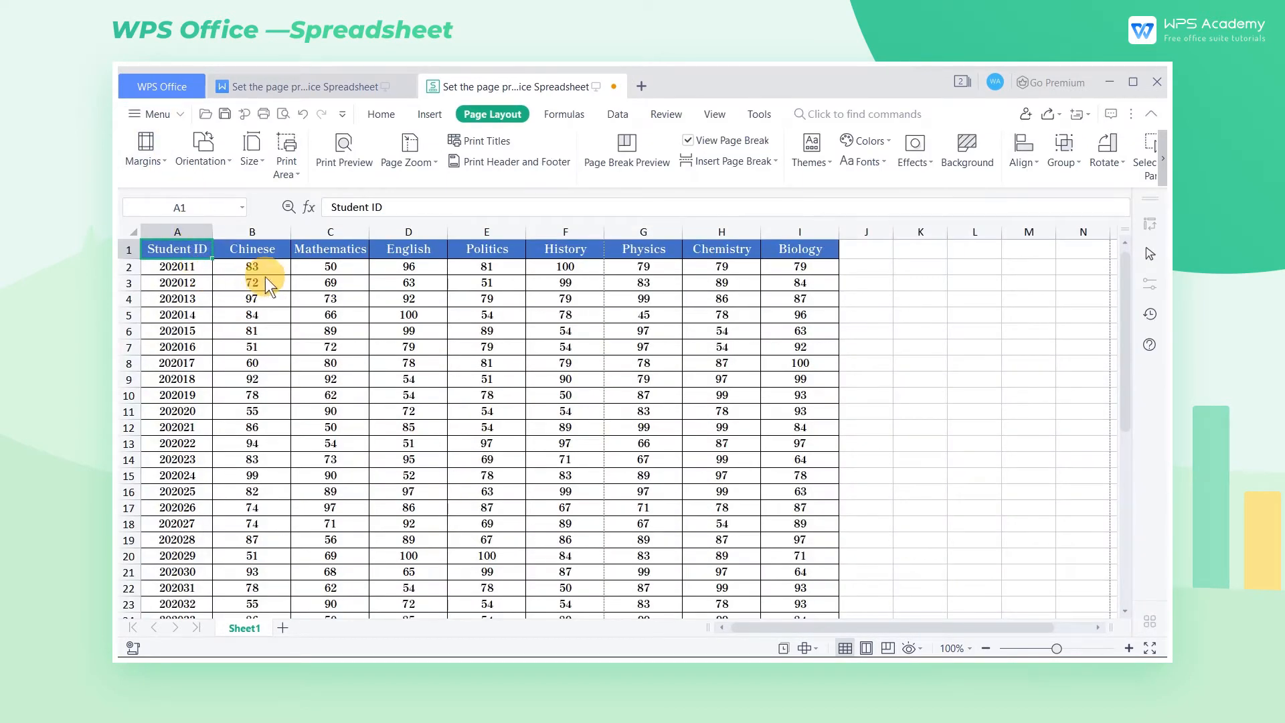
Select the Student ID, Chinese and Mathematics columns (A to C)
left_click(330, 249)
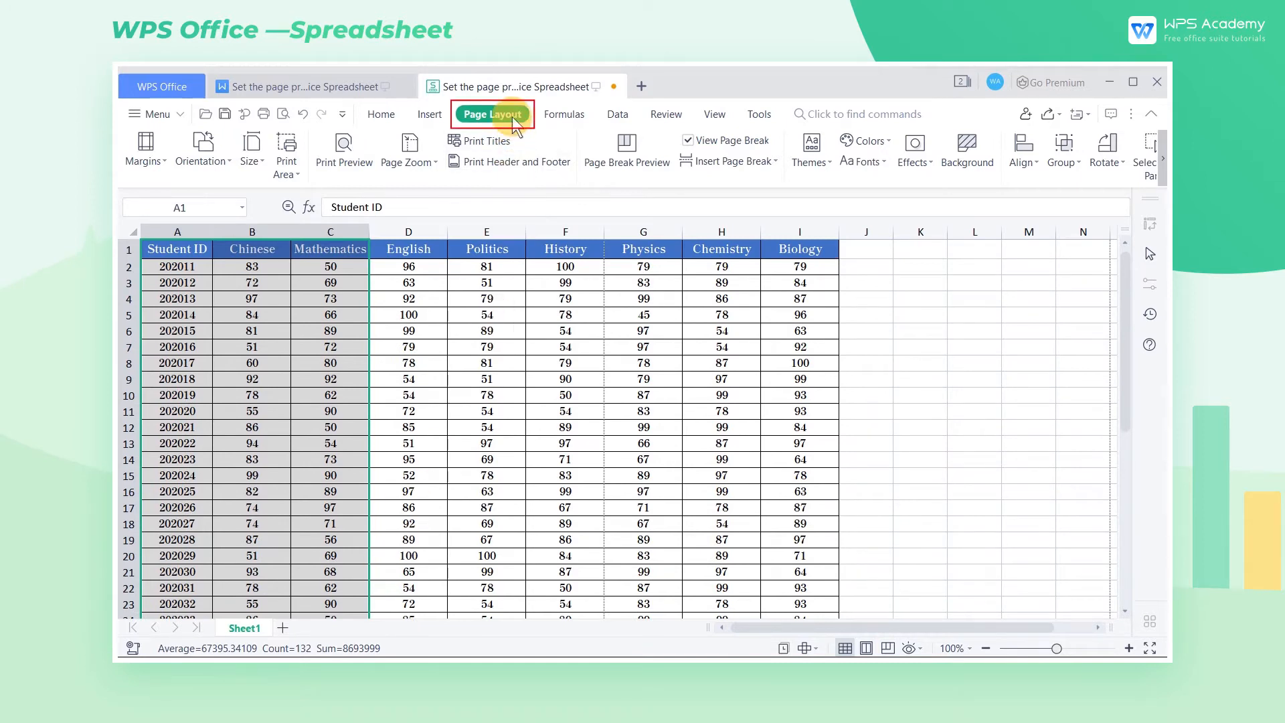
Set the three selected columns as the print area and check the one-page preview
left_click(287, 150)
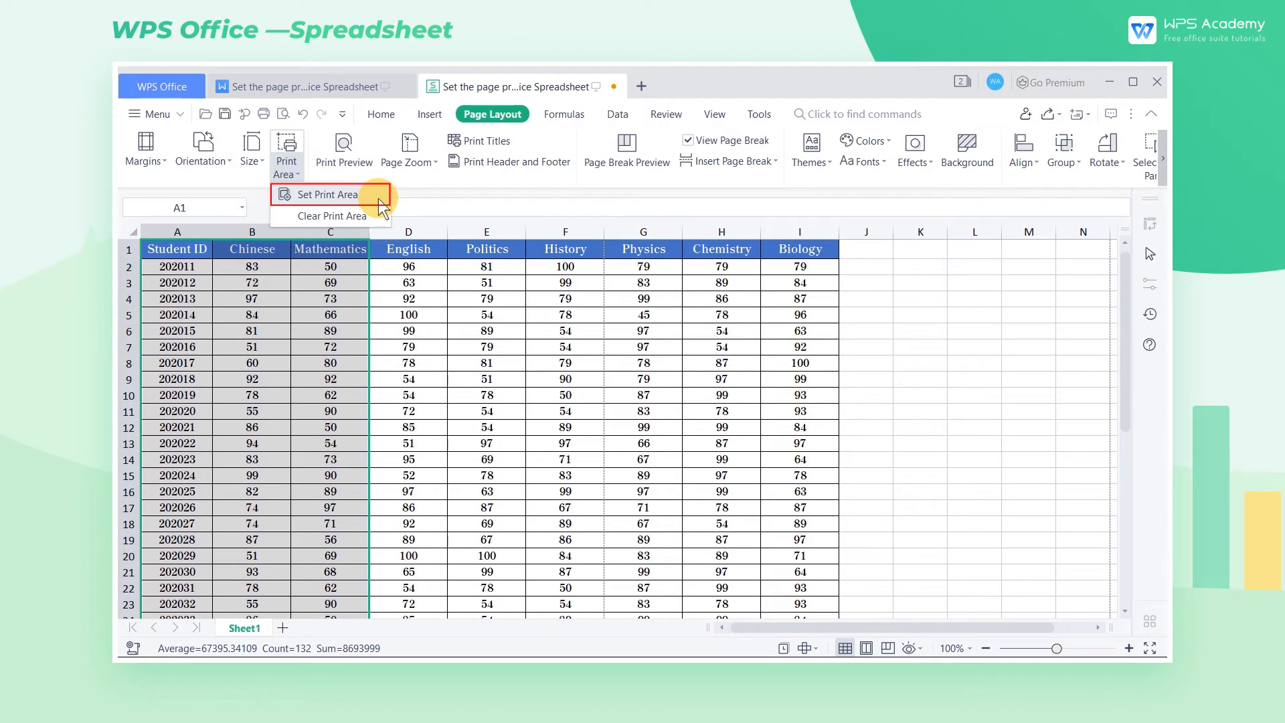
left_click(326, 194)
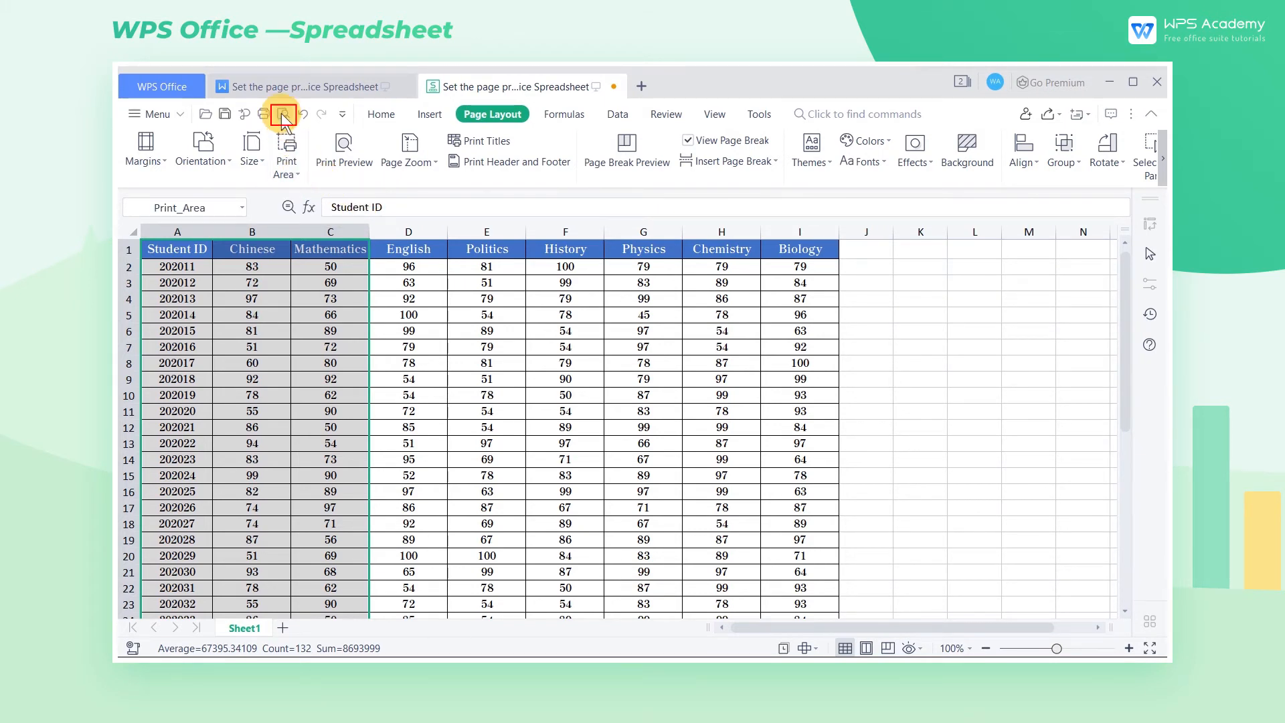
left_click(281, 113)
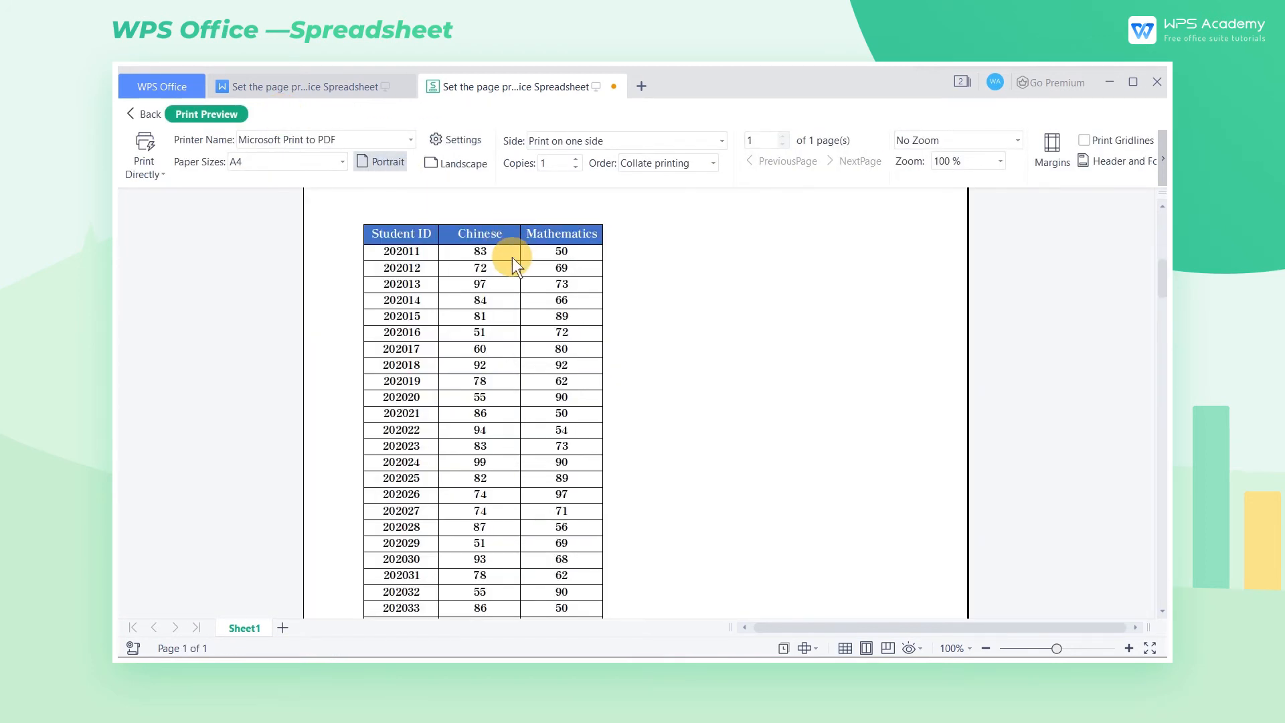
left_click(145, 114)
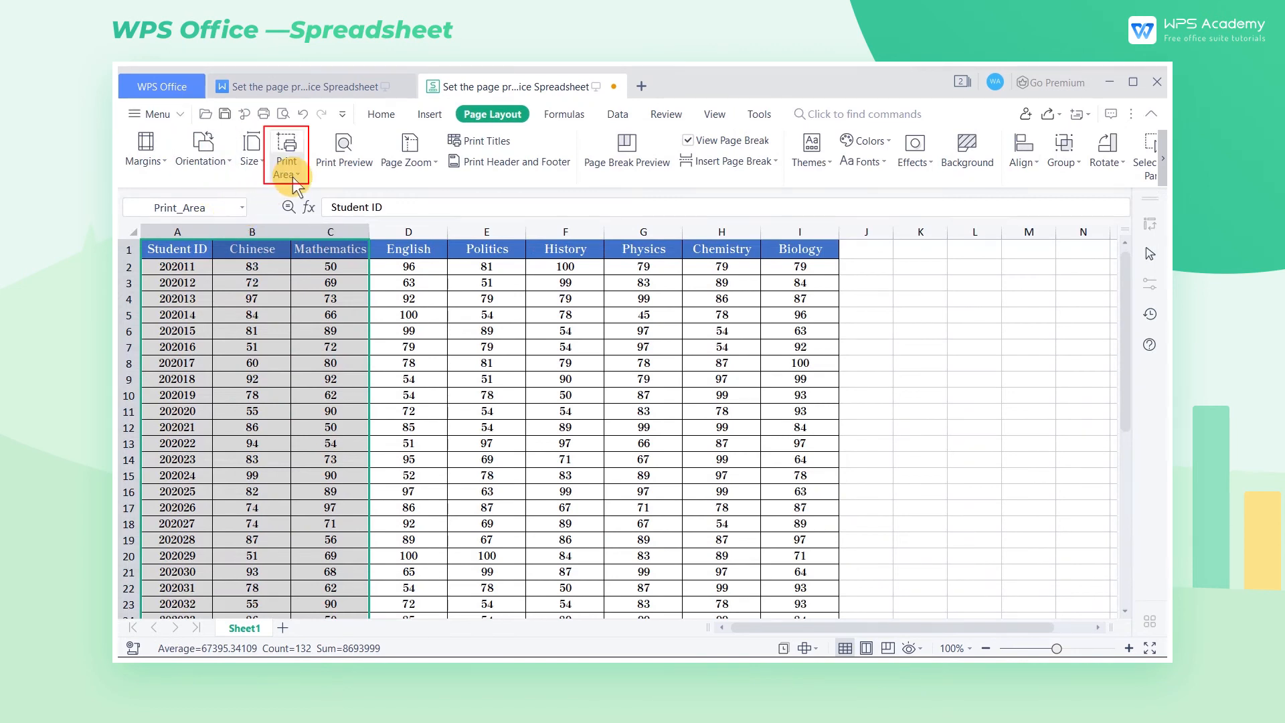
Clear the print area again via the Print Area menu
left_click(287, 152)
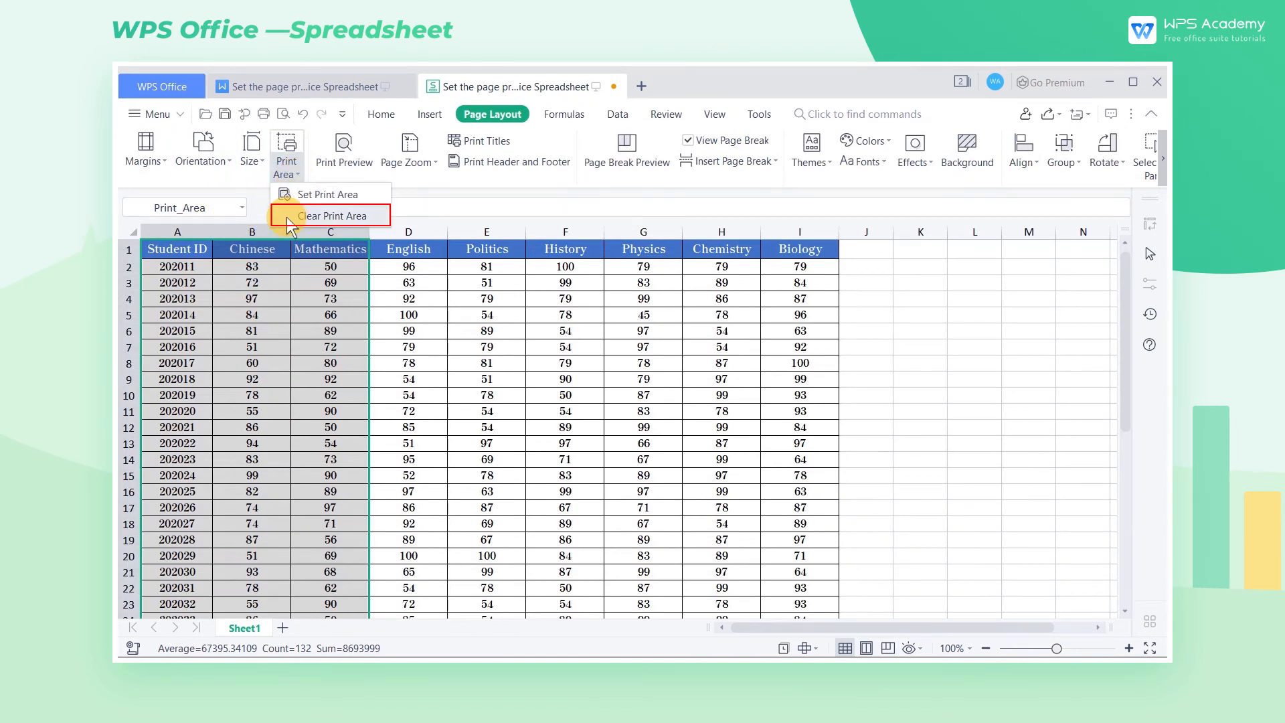
left_click(332, 215)
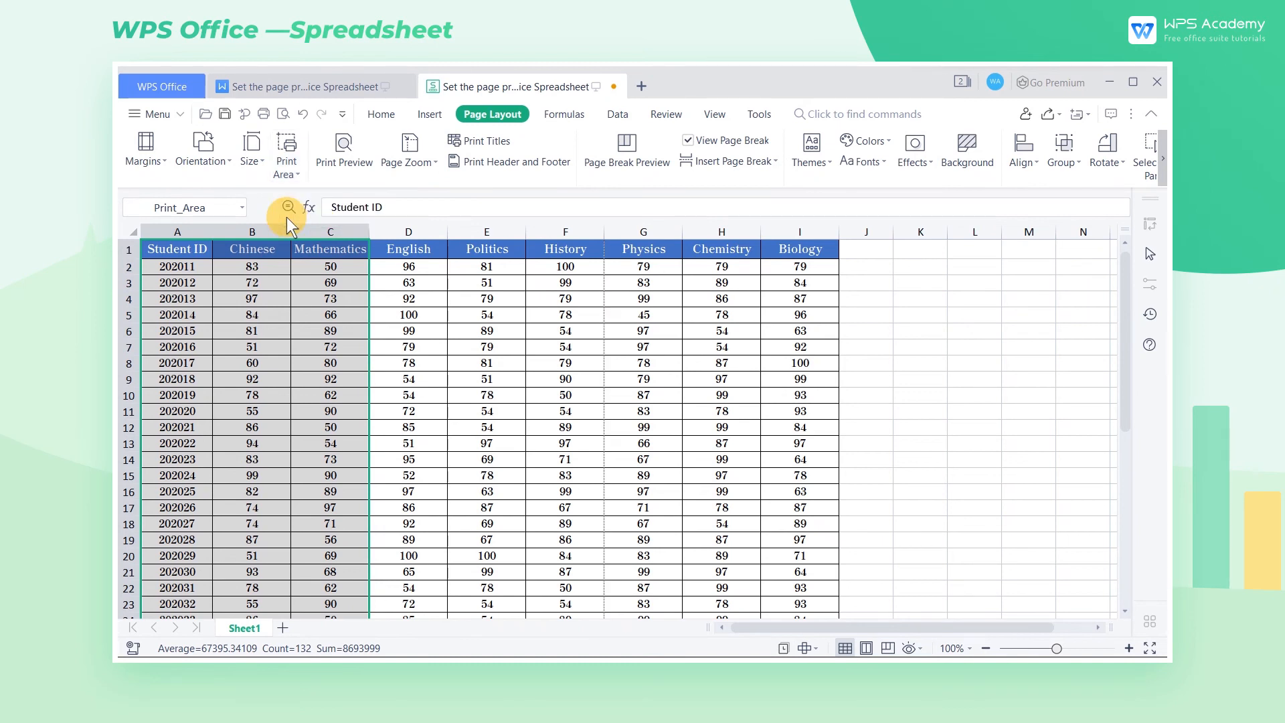